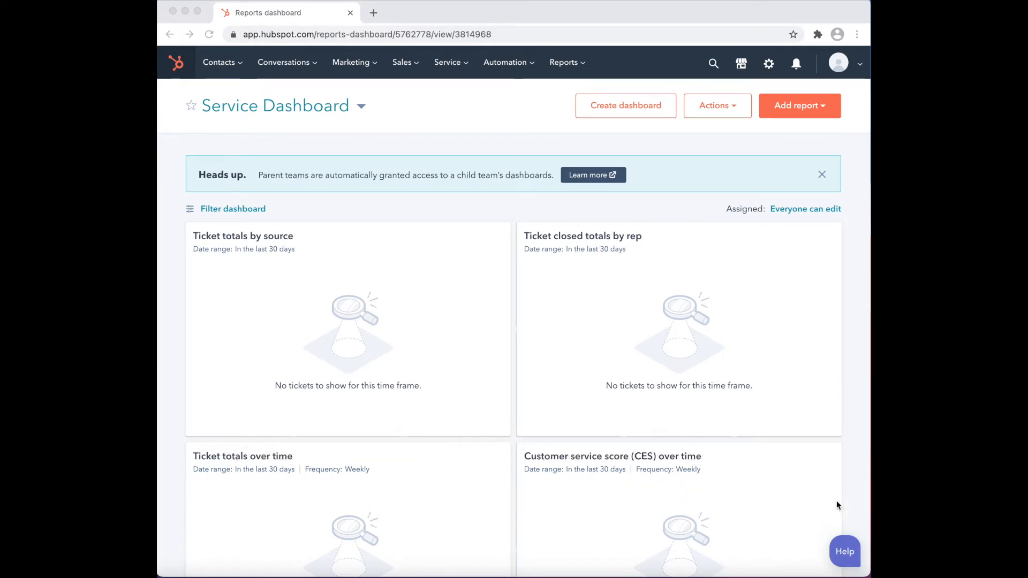
mouse_move(274, 58)
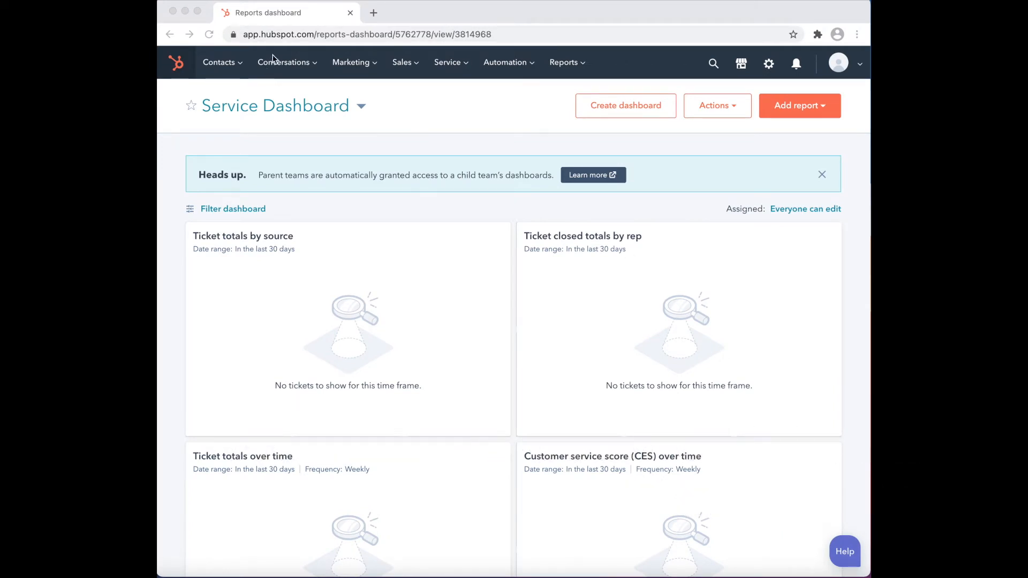
Show the Conversations menu options from the Service Dashboard.
left_click(283, 61)
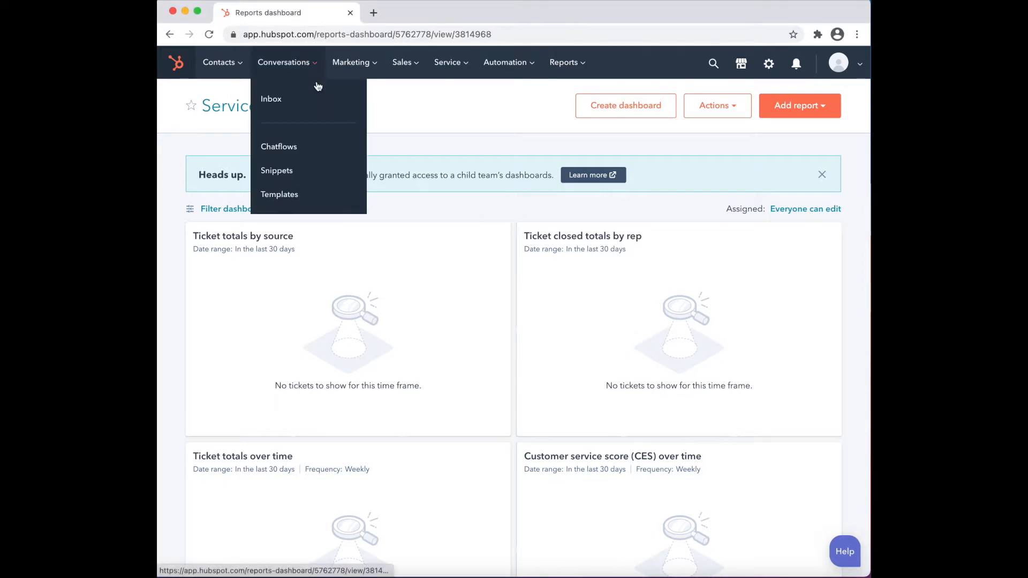
Go to the Templates page and show the New template options.
left_click(280, 194)
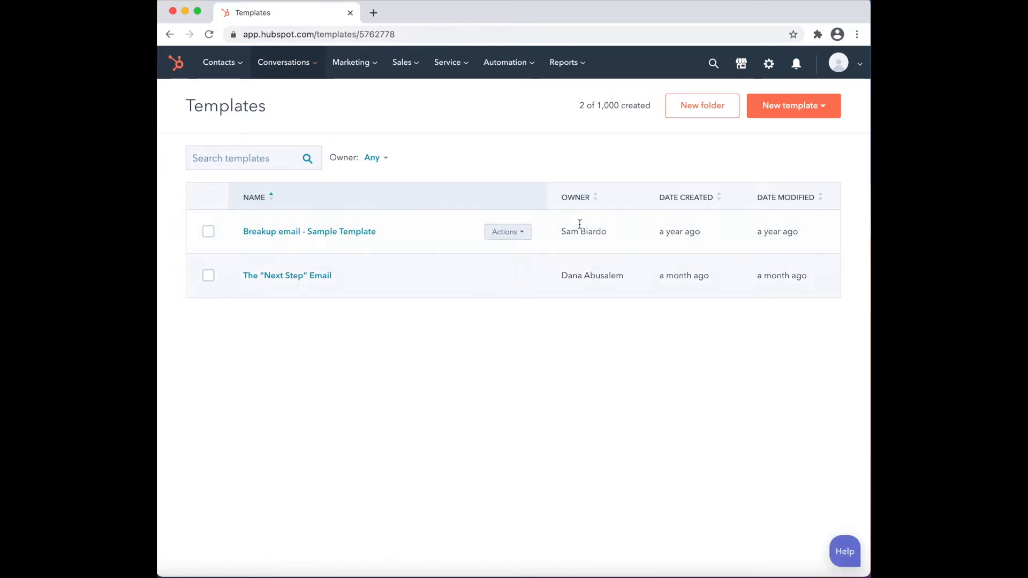
mouse_move(239, 167)
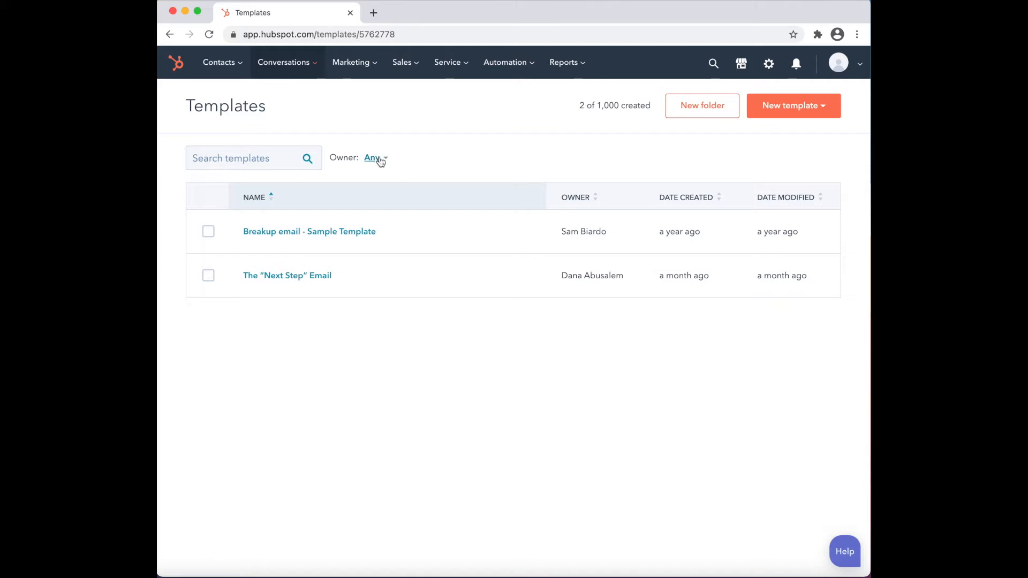
mouse_move(702, 106)
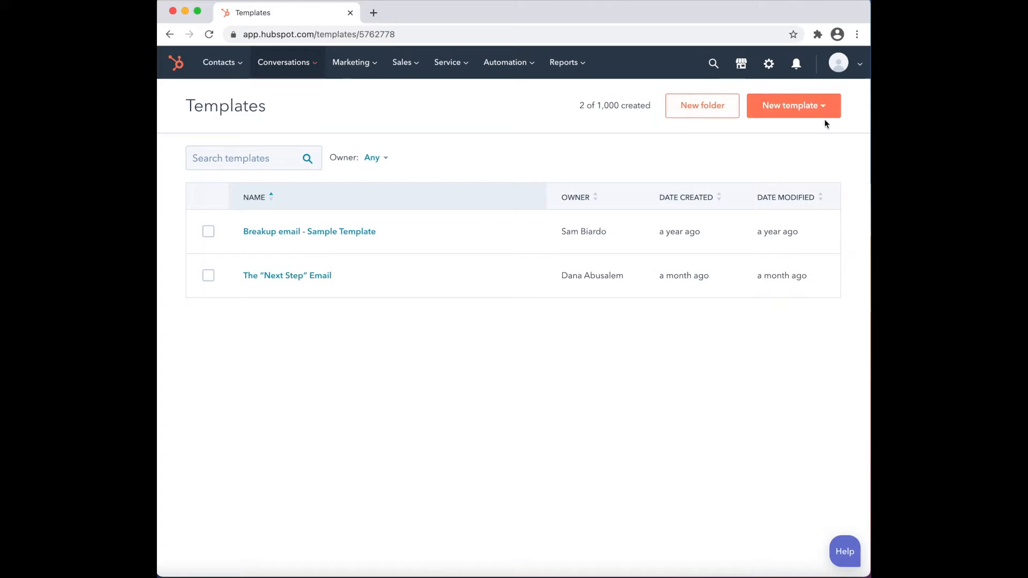
mouse_move(794, 106)
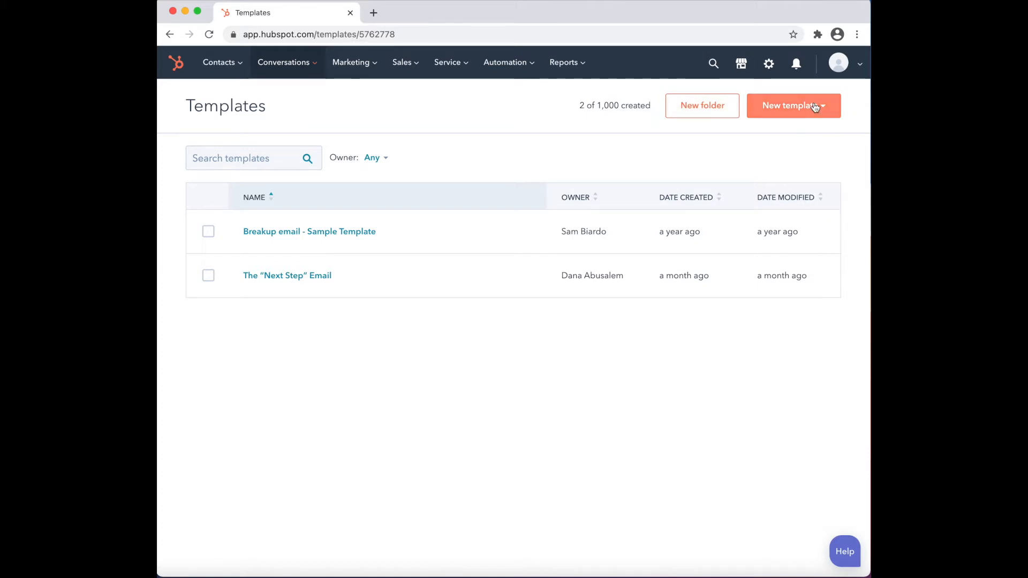
left_click(790, 105)
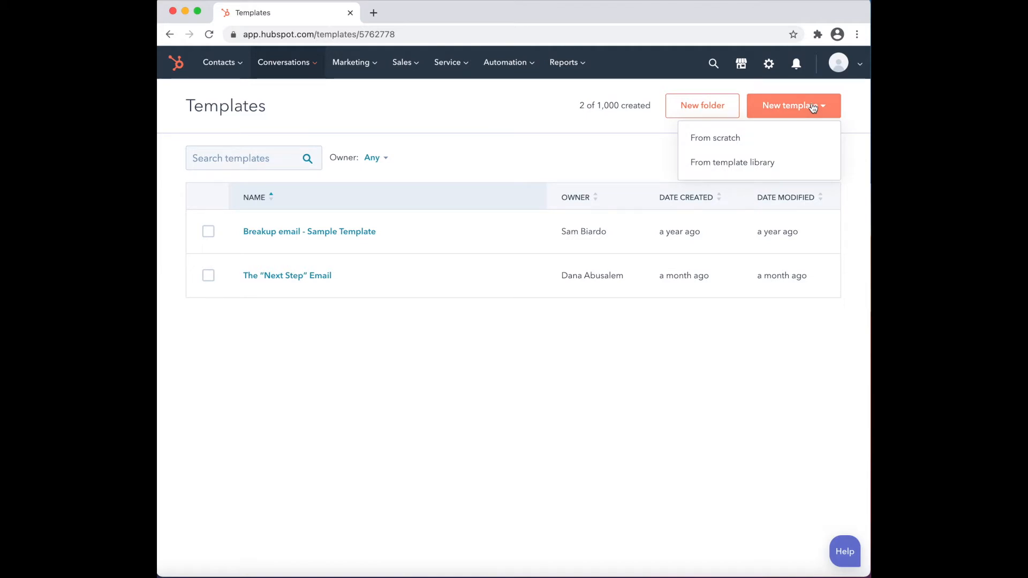
mouse_move(725, 138)
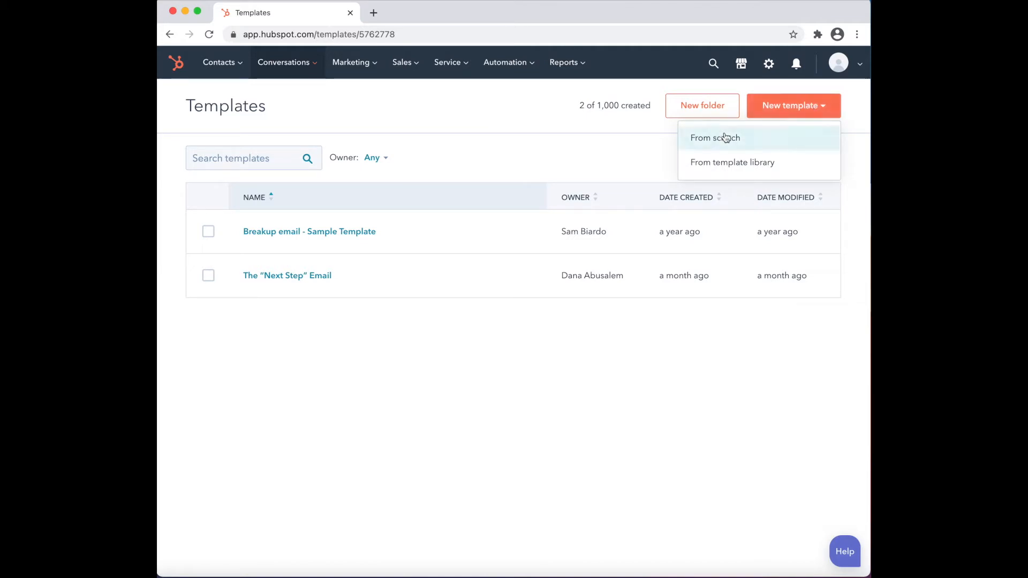
mouse_move(753, 172)
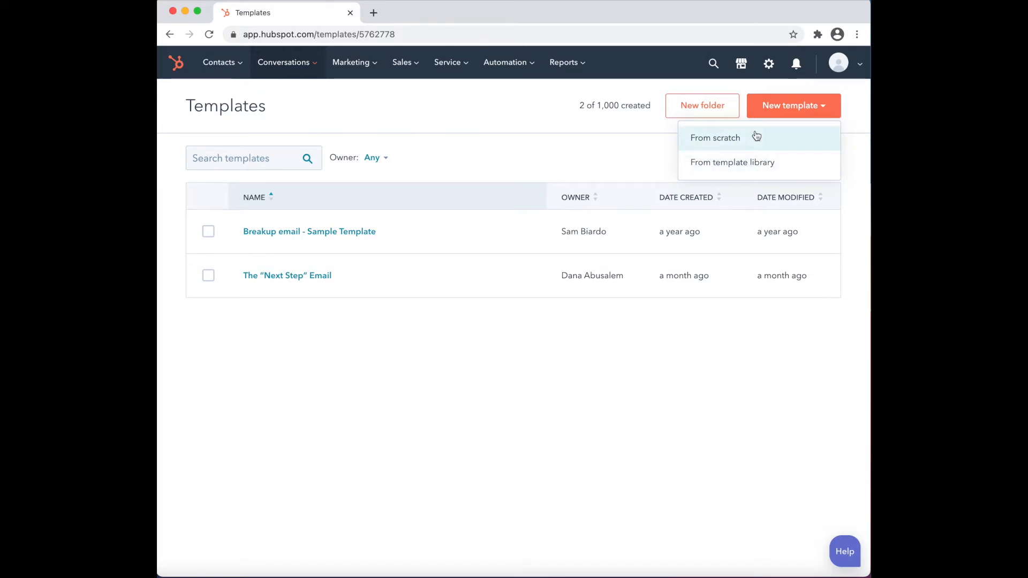
left_click(715, 138)
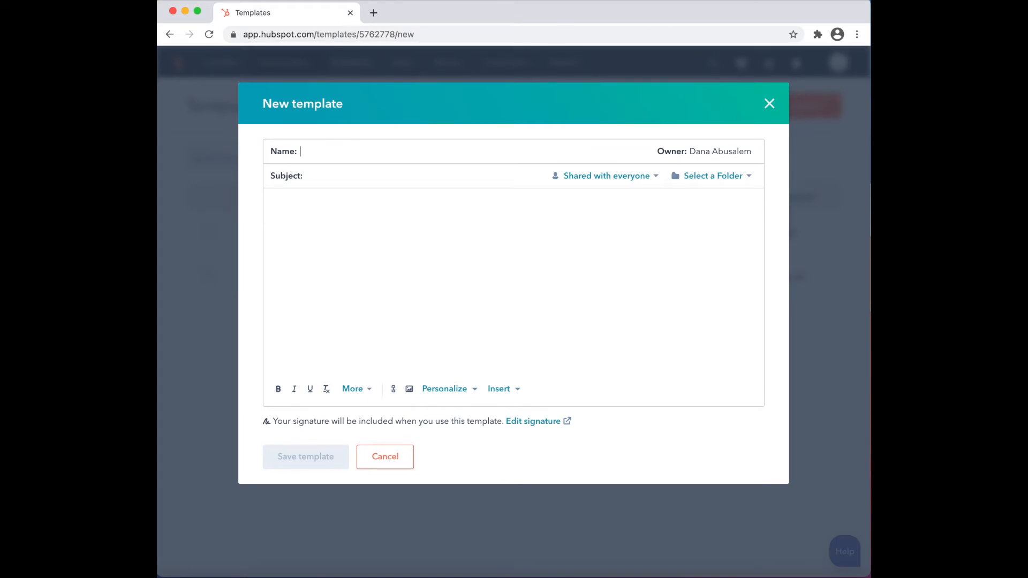
type("DANA ABUSALEM")
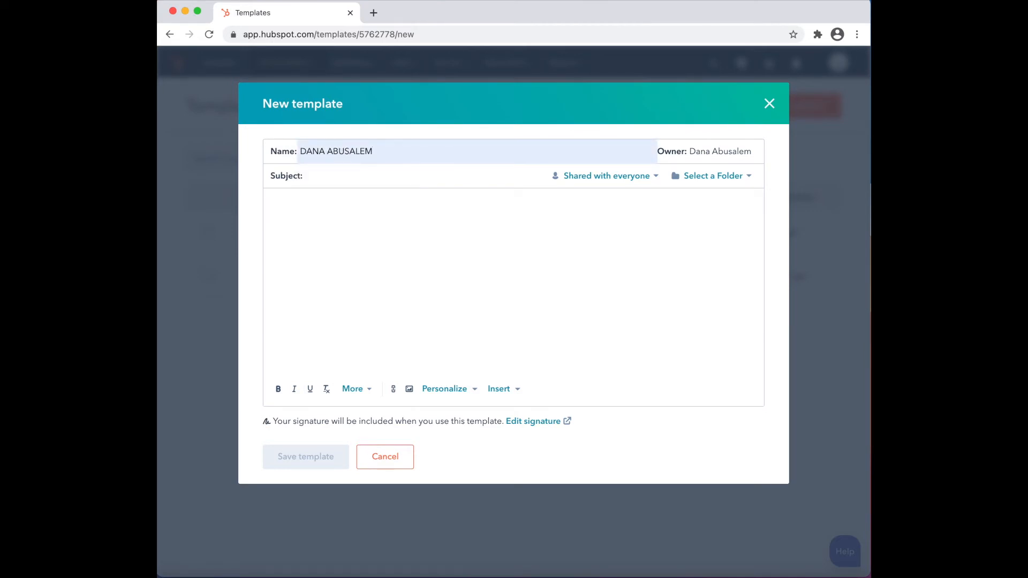
type("Demo")
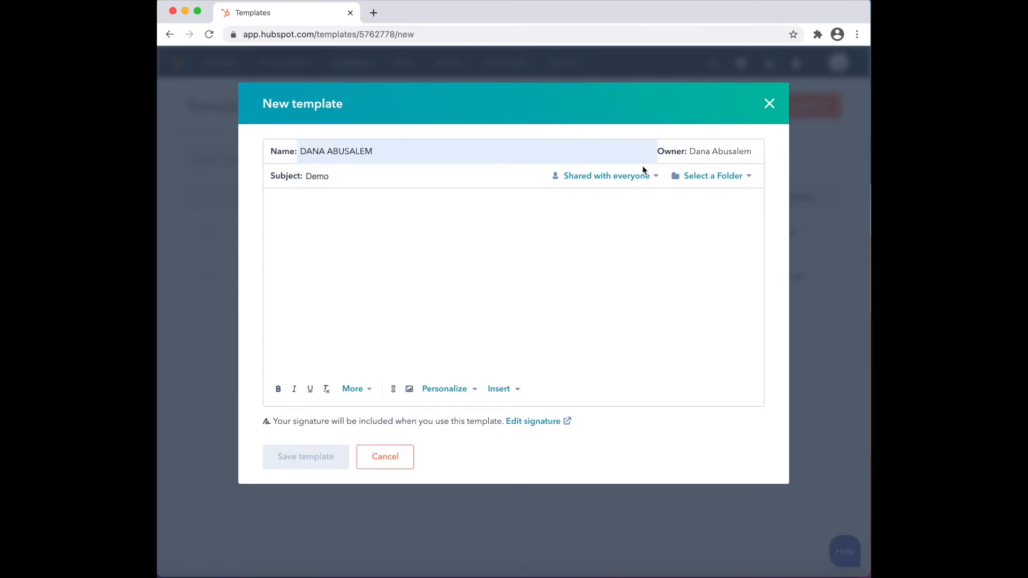
mouse_move(605, 176)
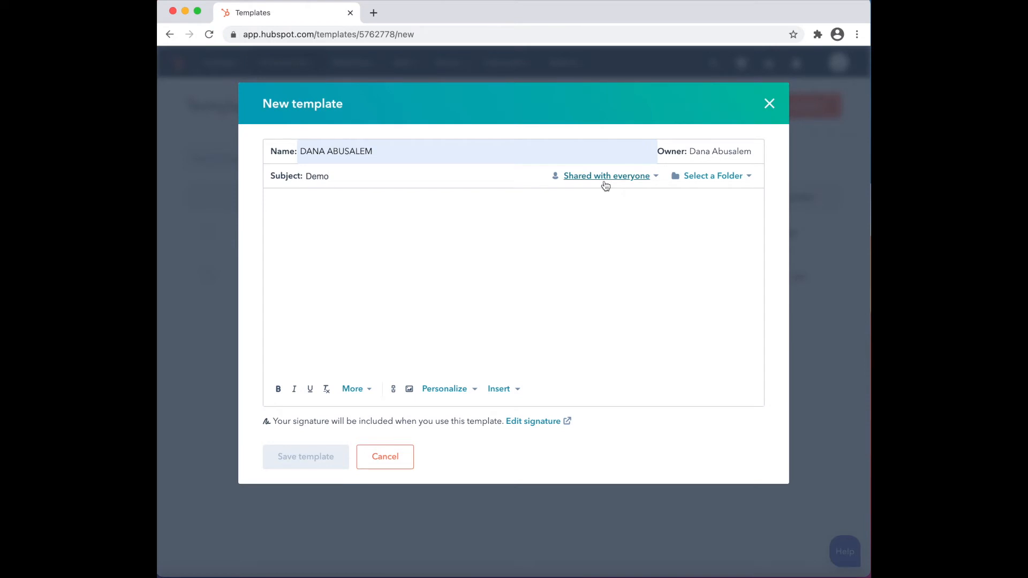
mouse_move(752, 195)
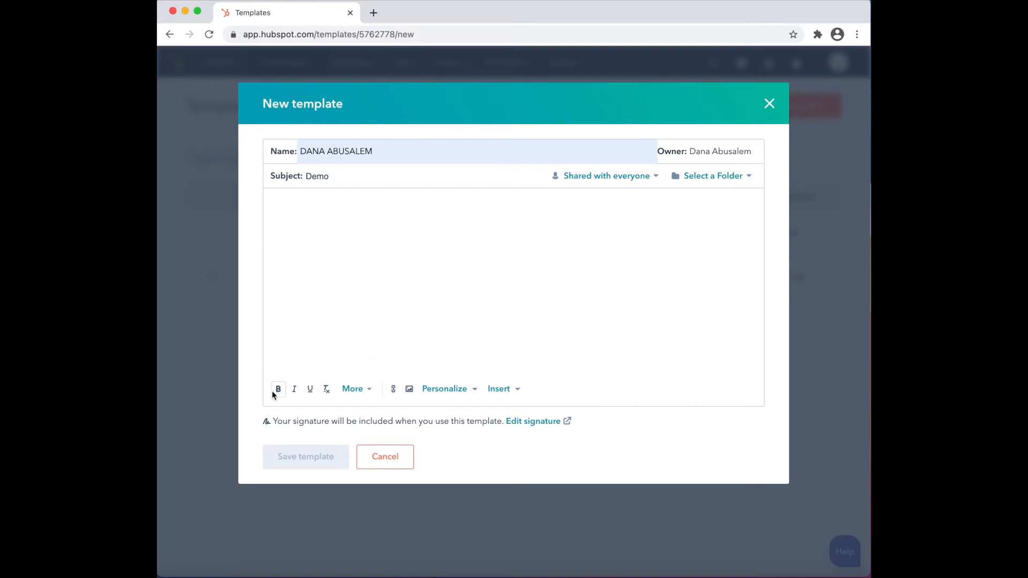
mouse_move(309, 389)
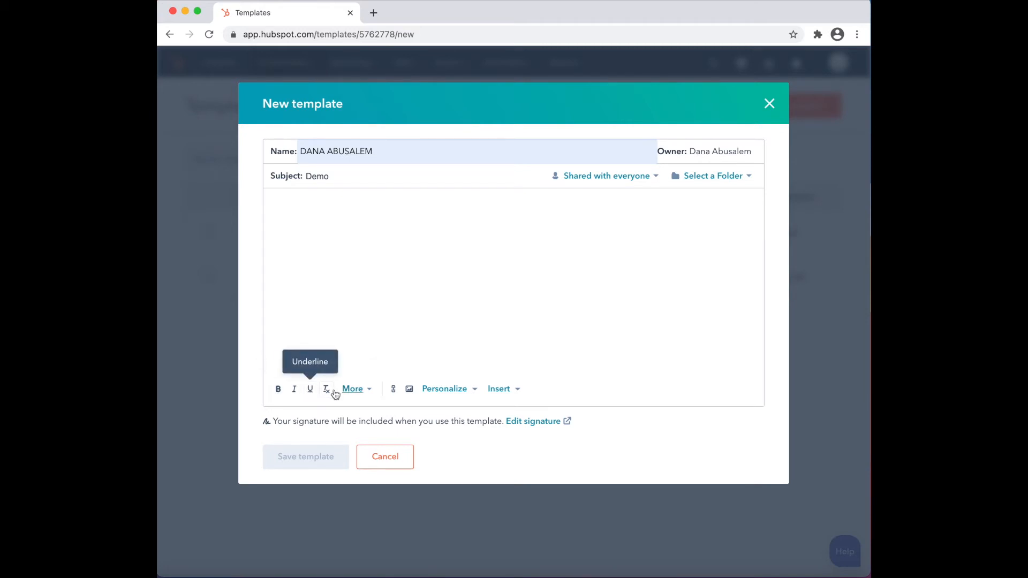
mouse_move(373, 346)
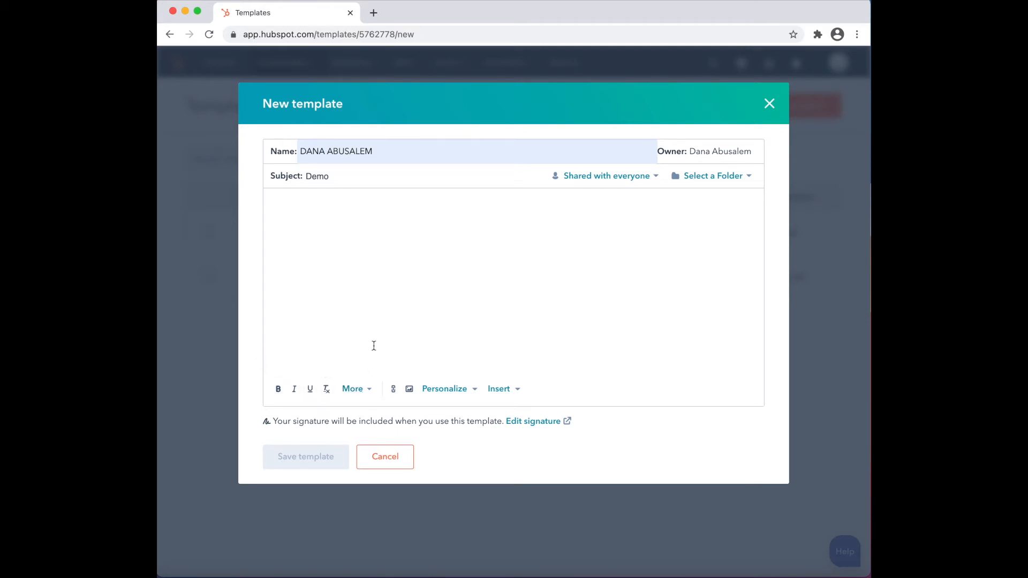
mouse_move(393, 389)
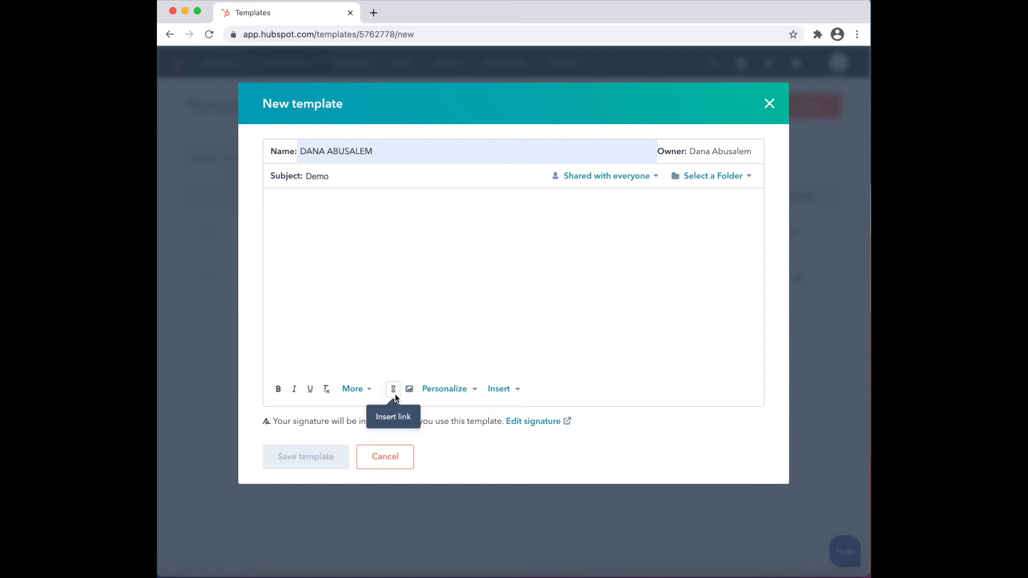
mouse_move(410, 388)
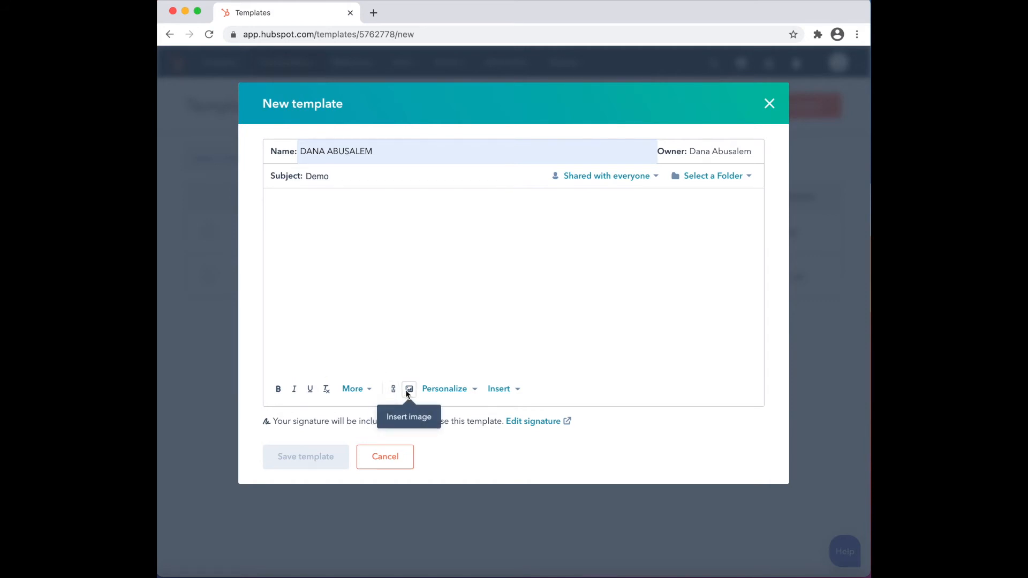
mouse_move(445, 388)
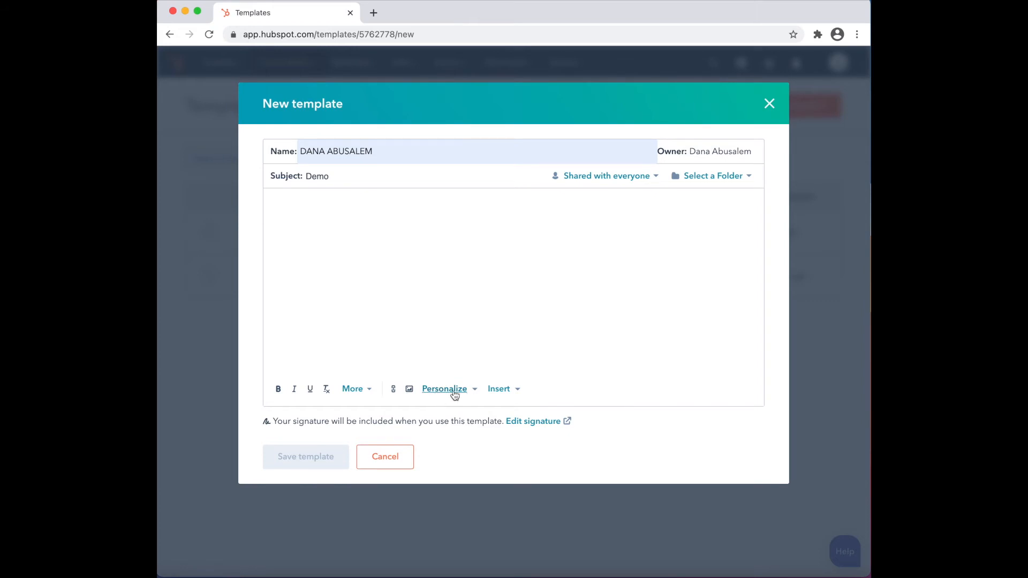
mouse_move(499, 389)
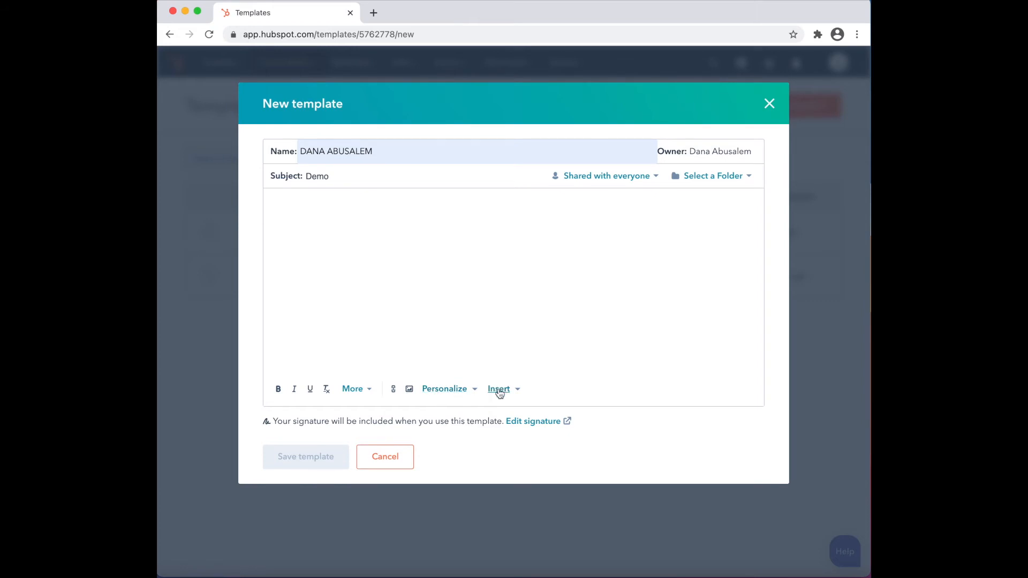
left_click(500, 388)
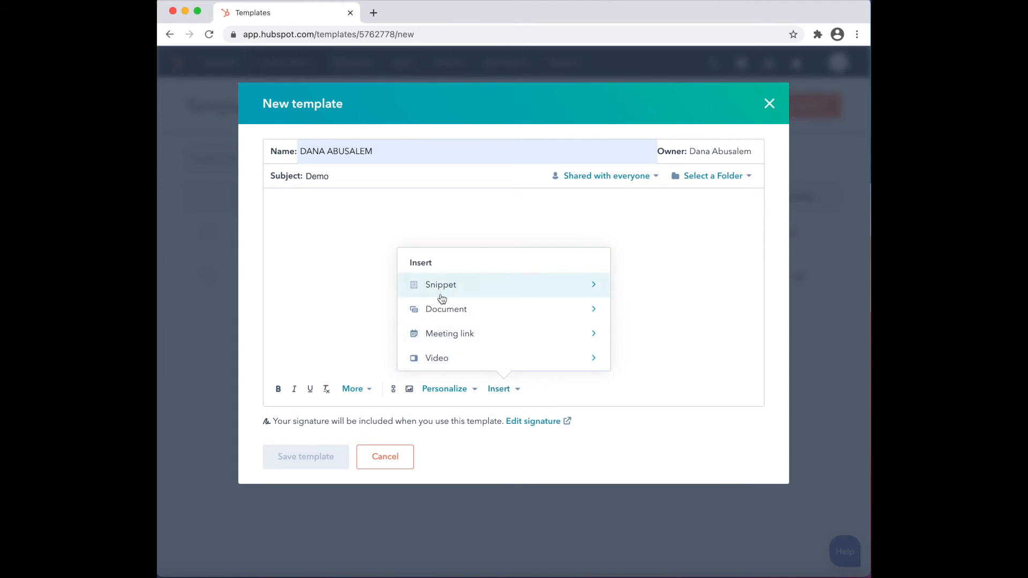
mouse_move(493, 364)
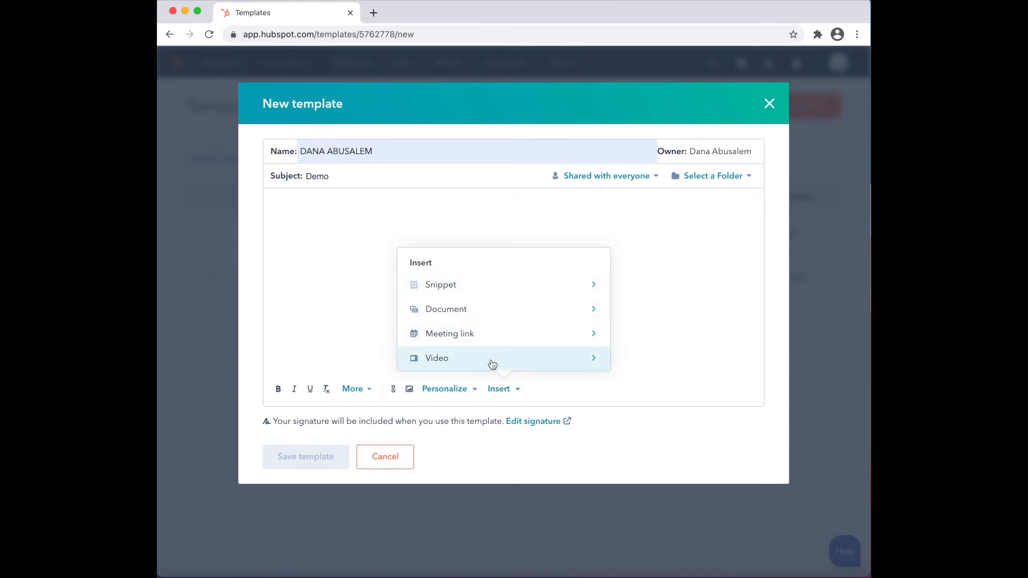
mouse_move(450, 305)
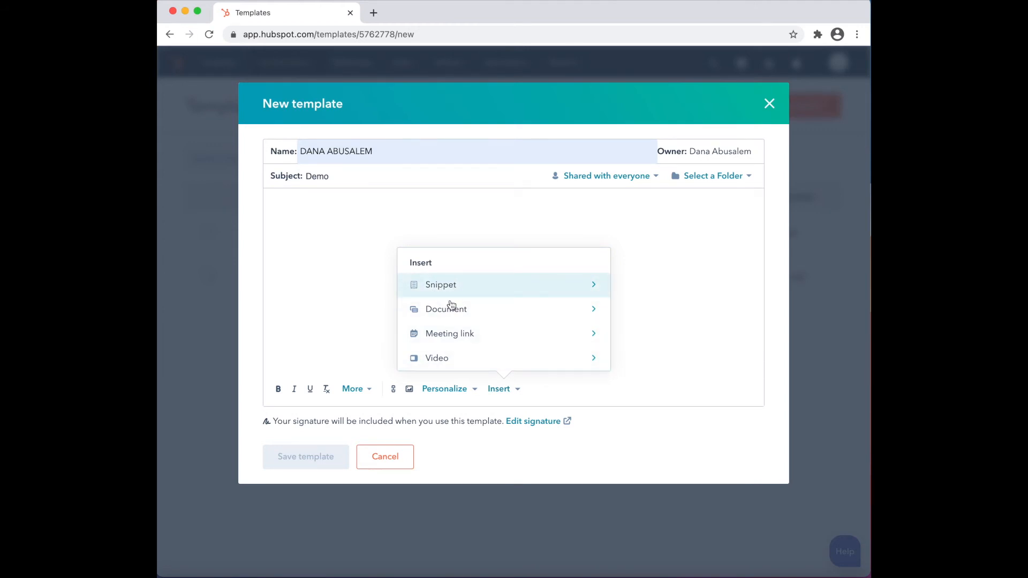
mouse_move(451, 318)
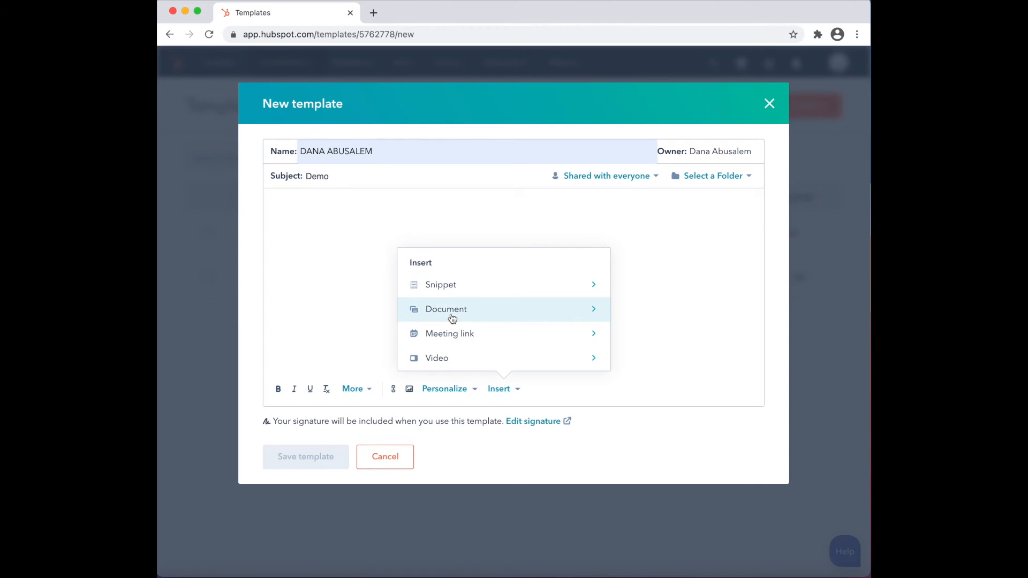
mouse_move(444, 359)
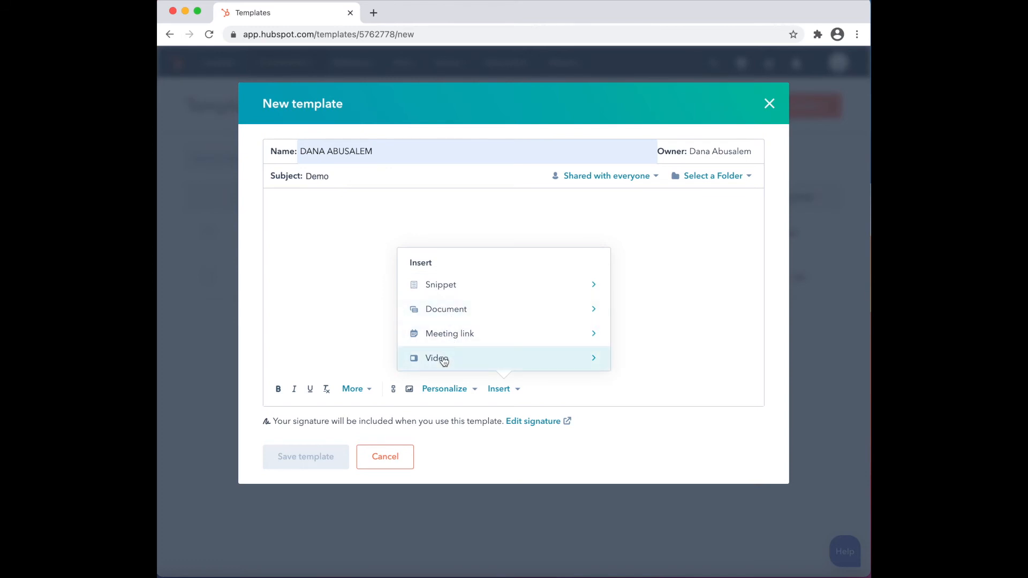
mouse_move(450, 309)
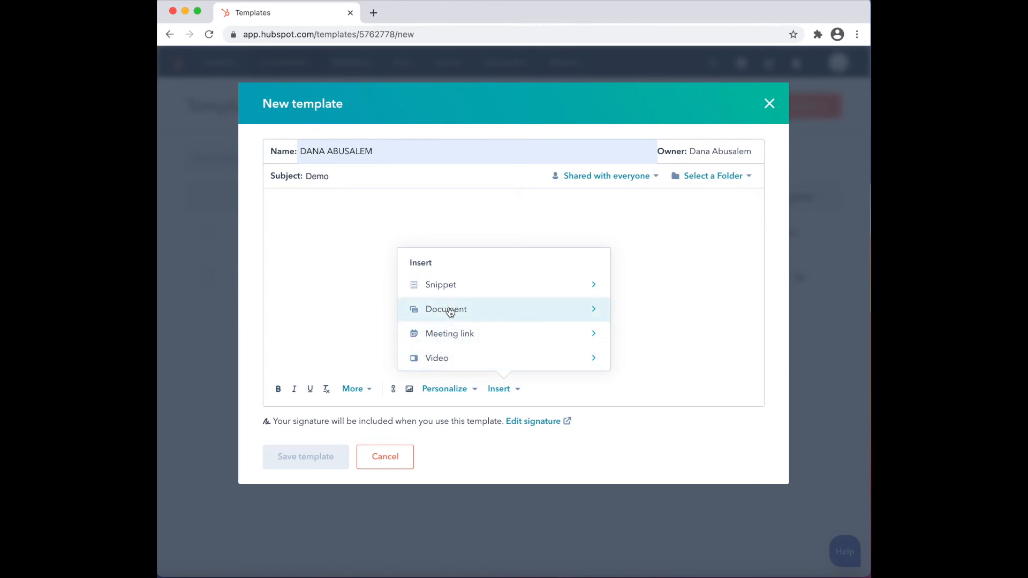
Insert a document link to Buyer Personas.pdf with display text 'demo'.
left_click(446, 309)
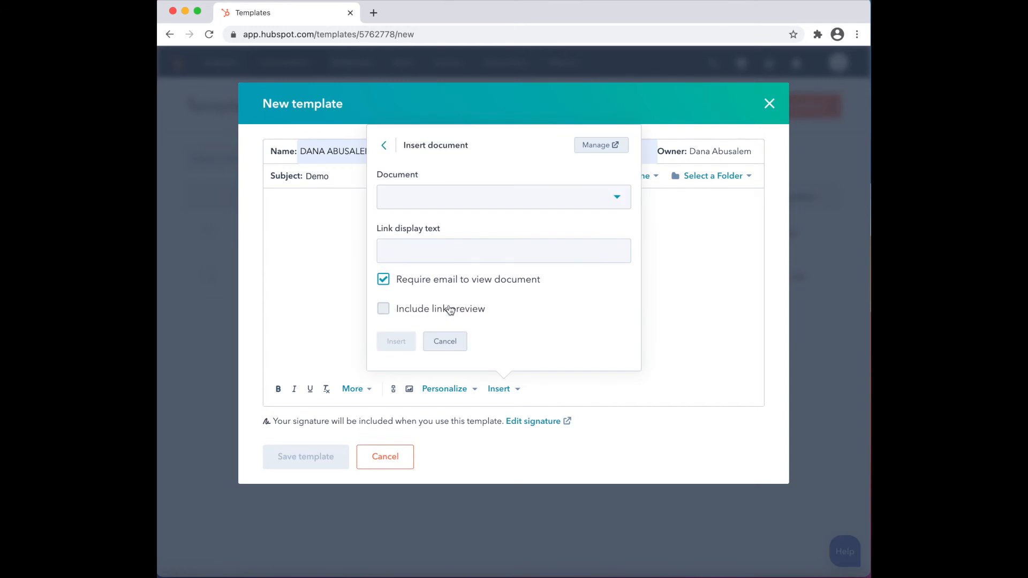
left_click(503, 196)
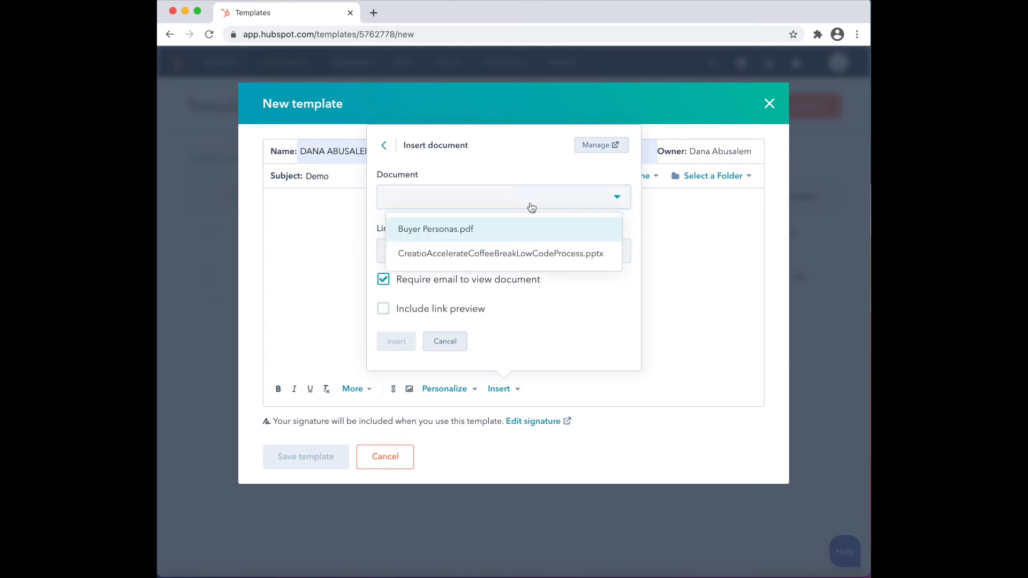
mouse_move(476, 238)
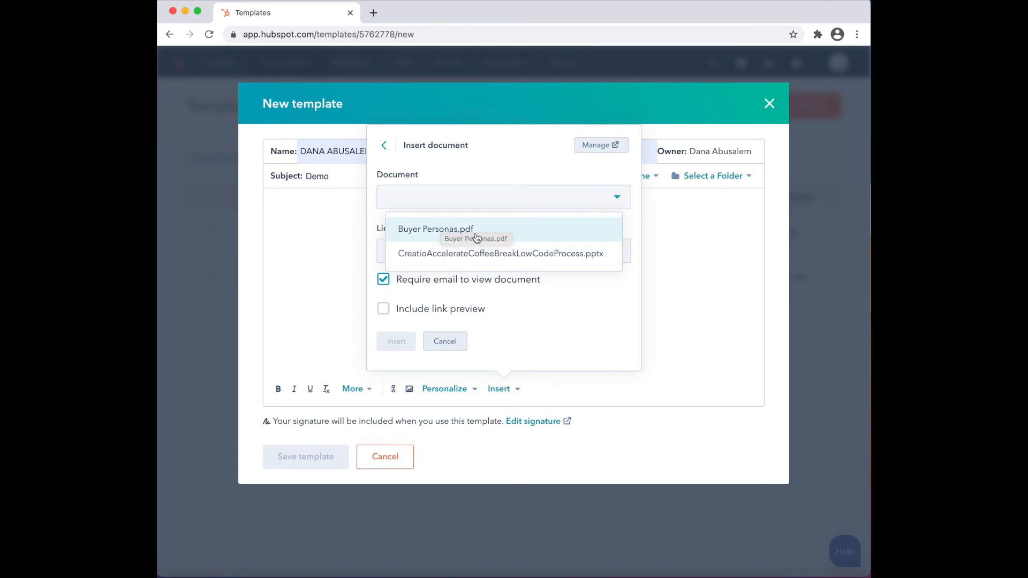
left_click(435, 228)
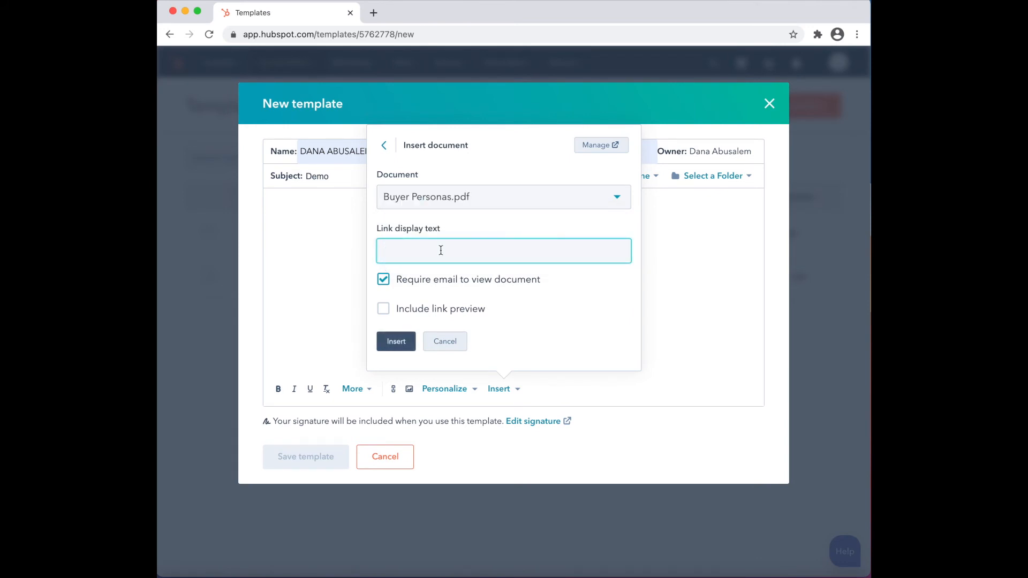
type("de")
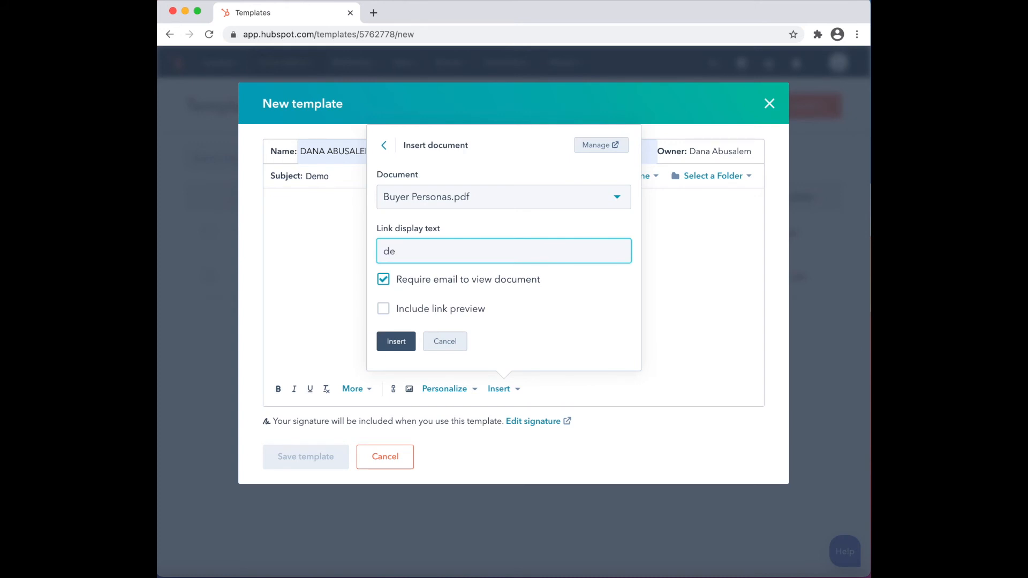
type("mo")
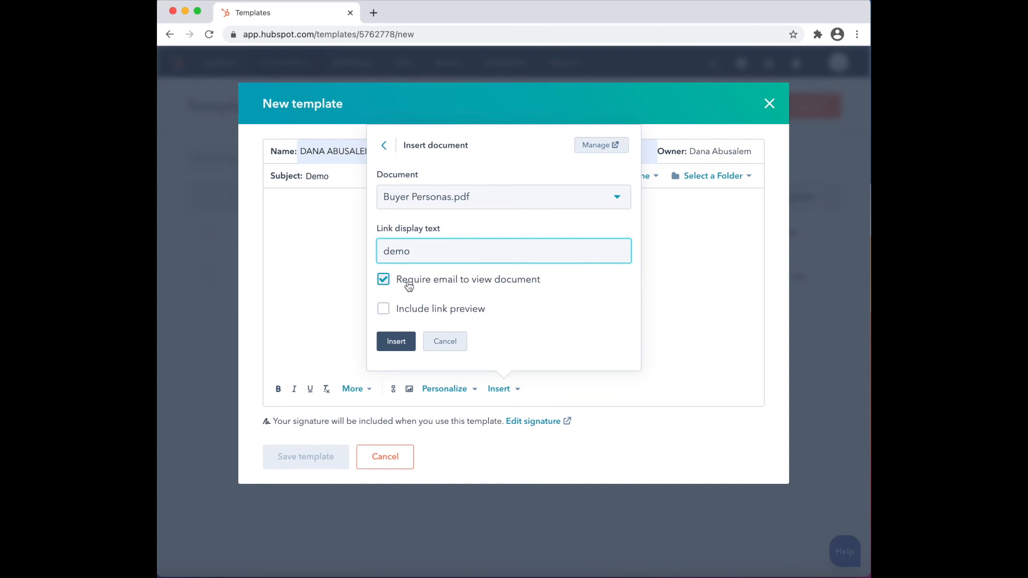
mouse_move(429, 289)
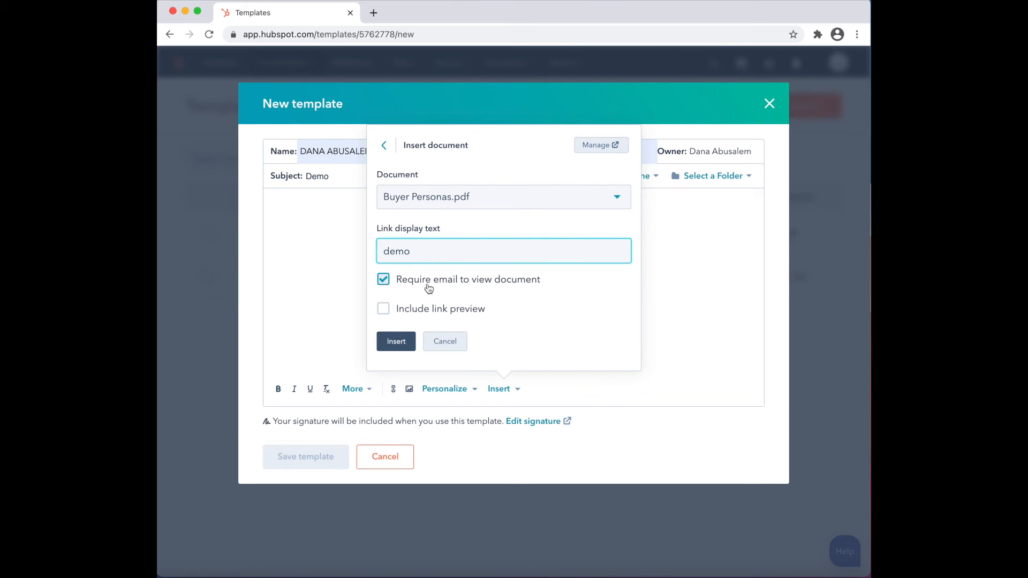
mouse_move(433, 292)
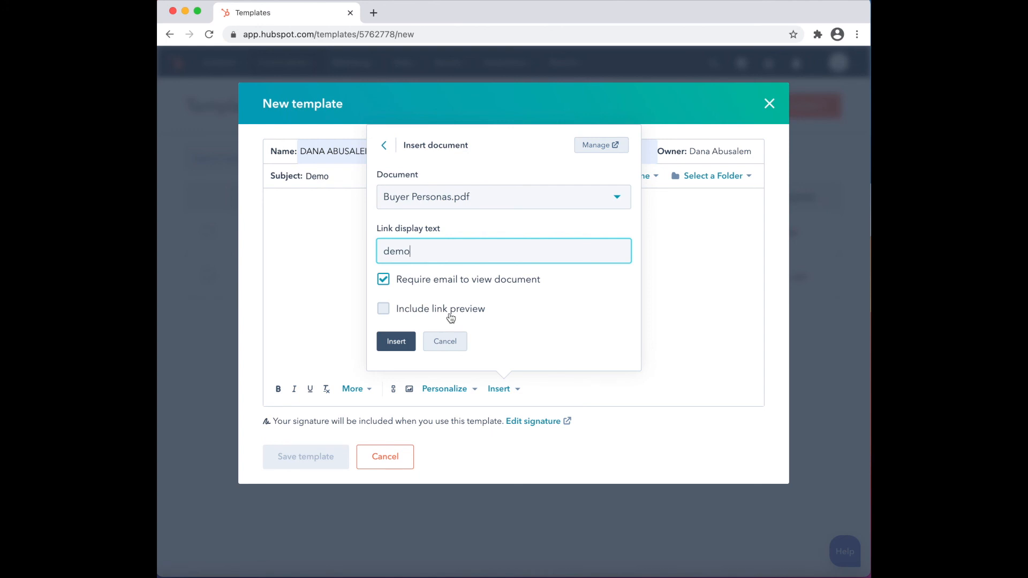
mouse_move(501, 309)
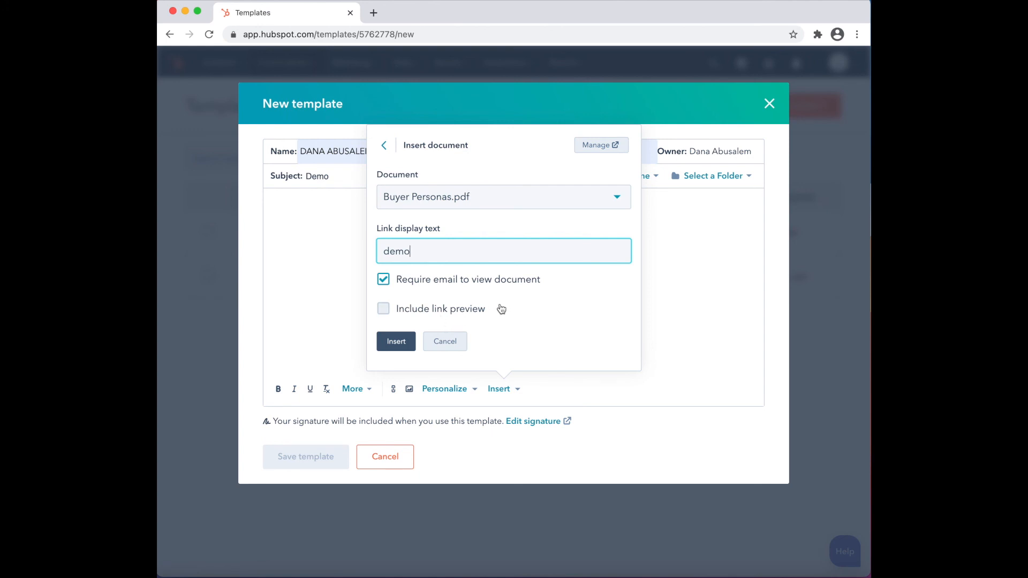
mouse_move(455, 314)
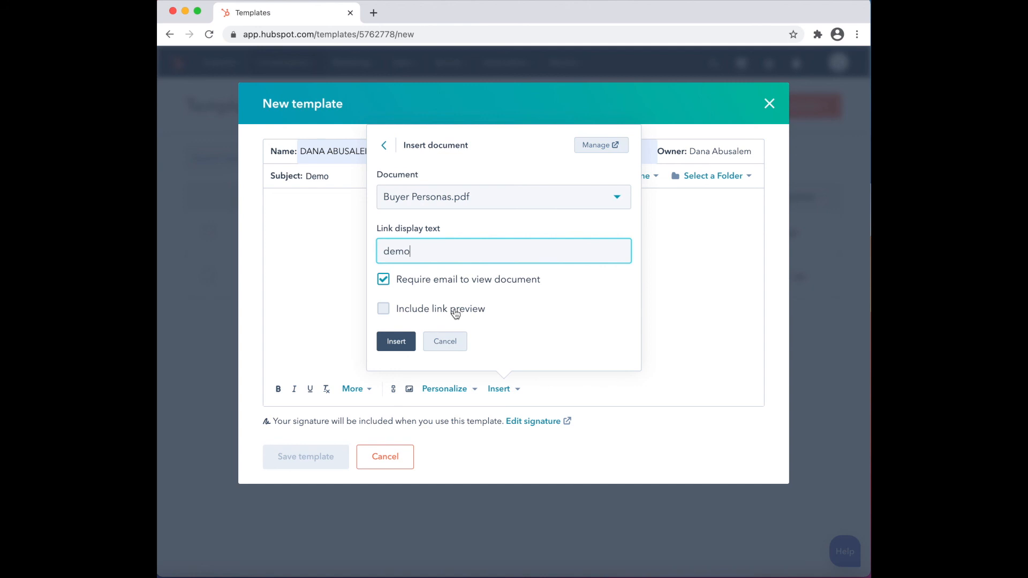
Insert the document link with link preview enabled, then save the template.
left_click(383, 309)
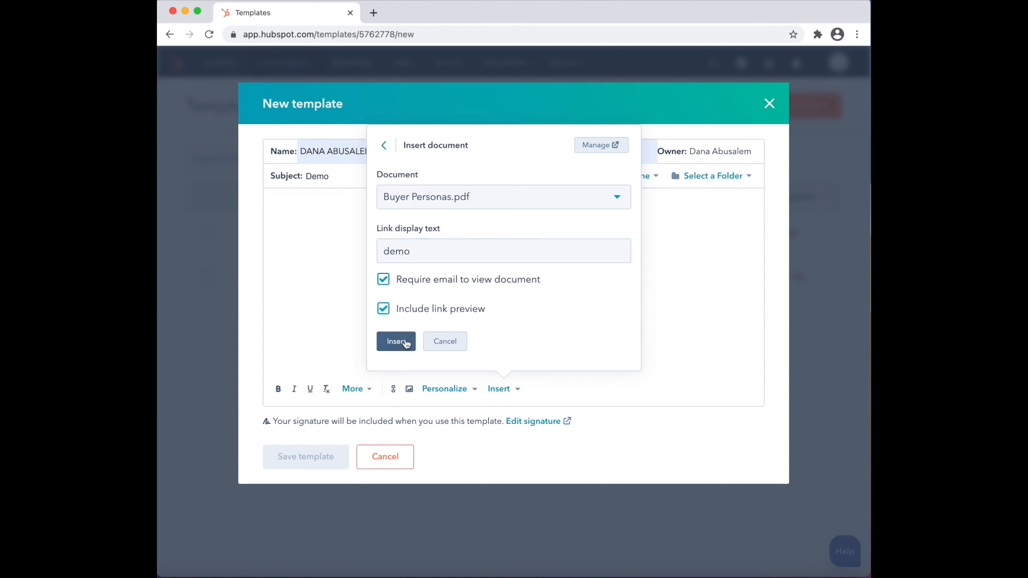
left_click(395, 341)
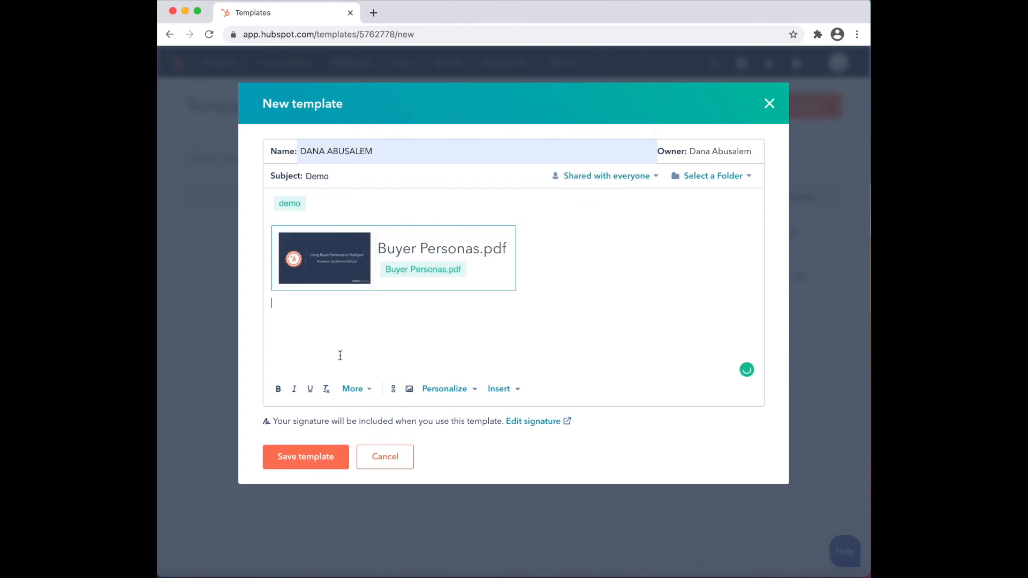
left_click(305, 456)
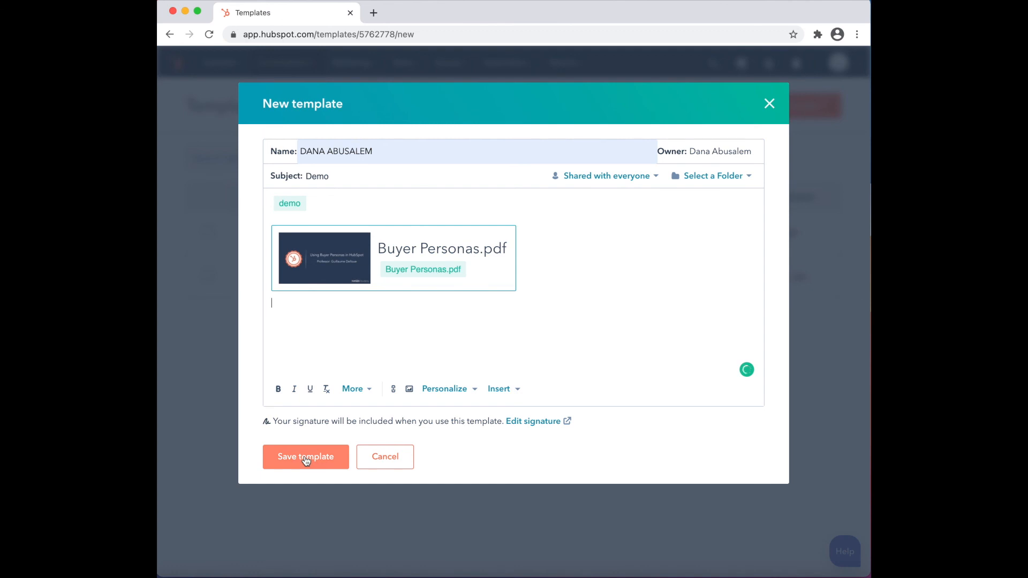